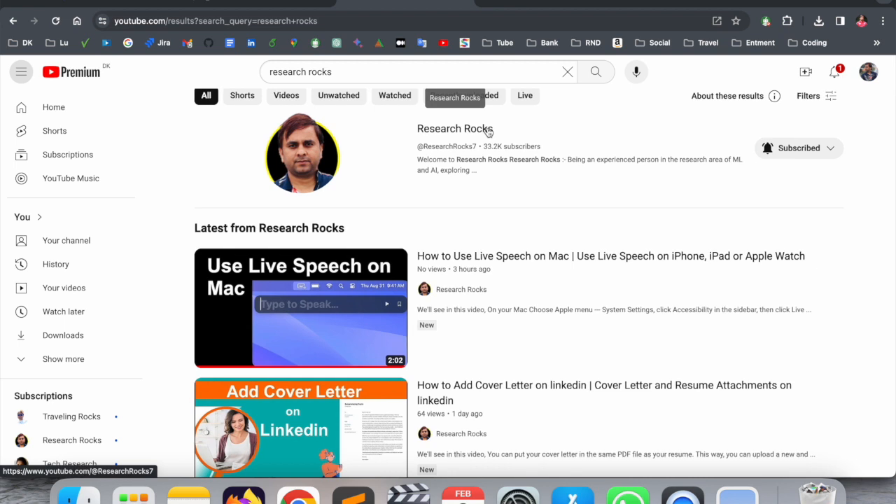
Run a Google web search for 'paypal' with the official site listed first
click(455, 129)
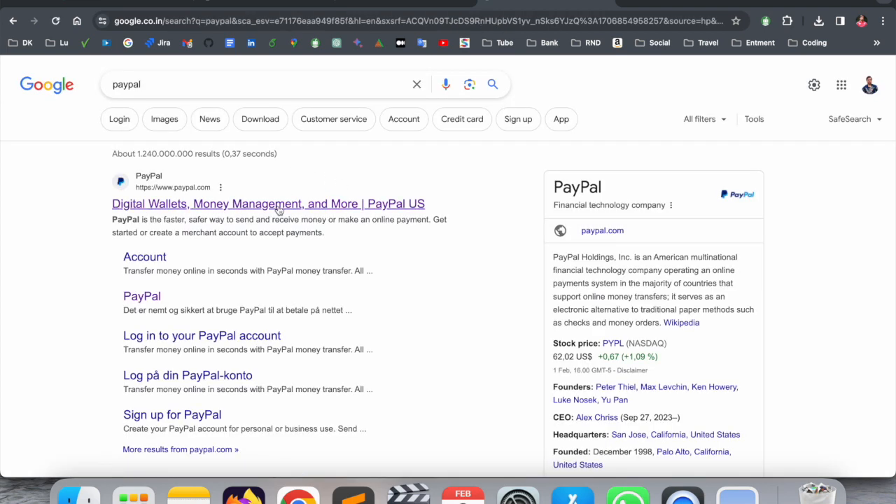
Go to PayPal from the results and sign in to reach the account summary
click(269, 204)
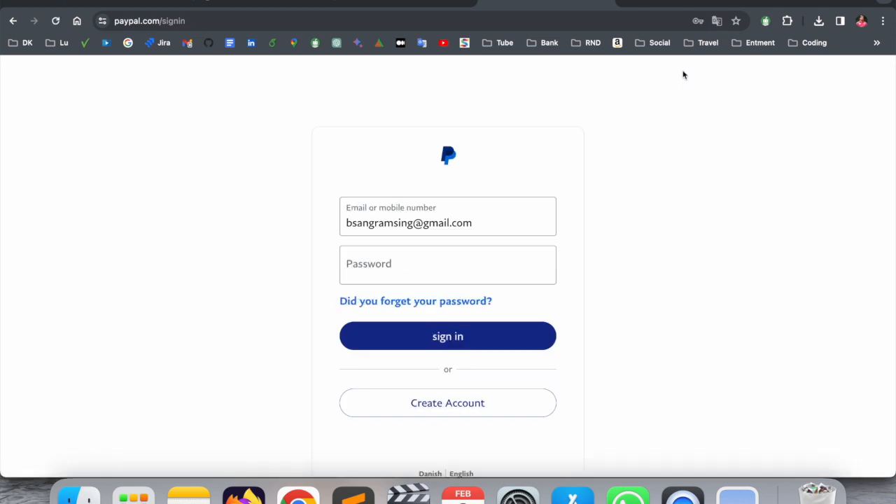
click(448, 336)
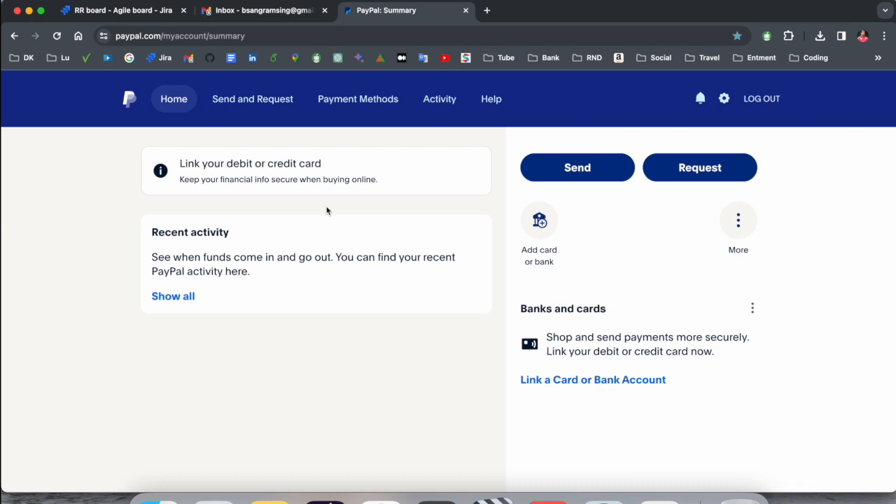
mouse_move(129, 98)
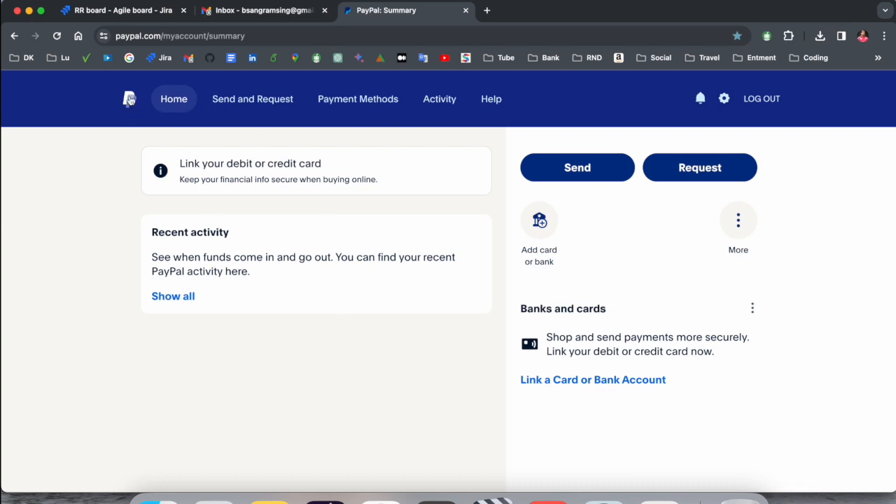
mouse_move(129, 98)
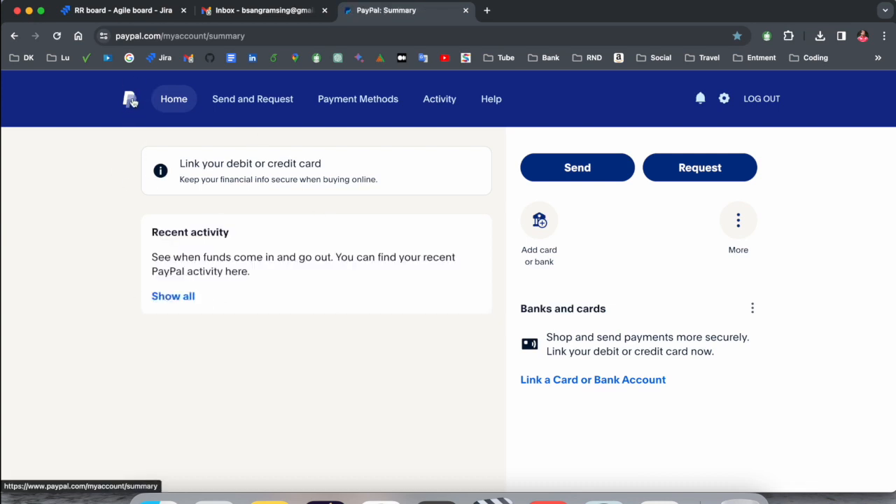
Go to profile settings and bring the 'Close your account' option into view
click(726, 98)
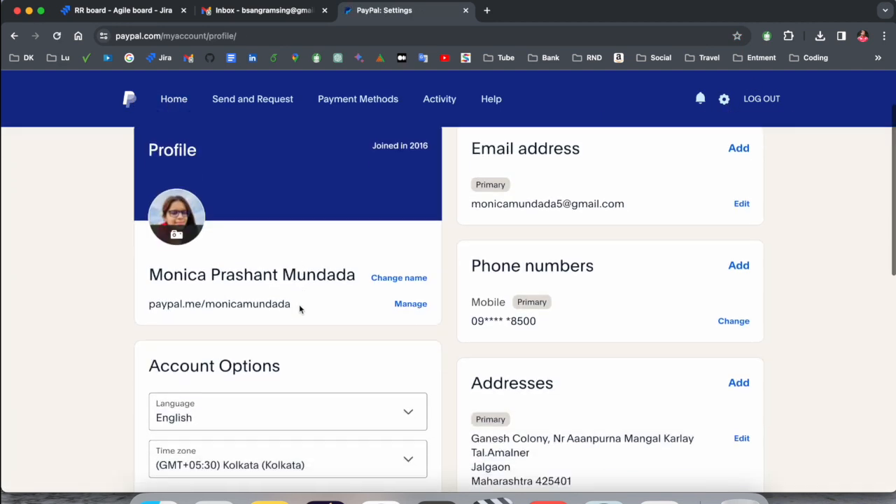
scroll(down, 3)
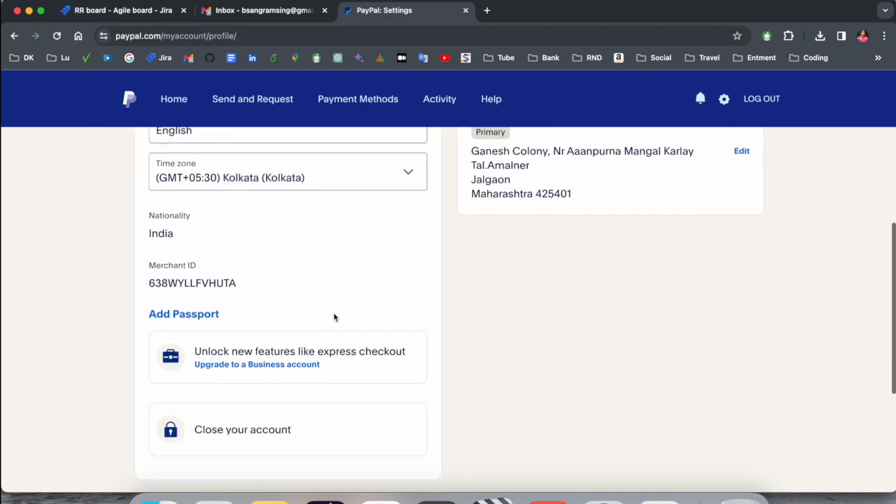
scroll(down, 3)
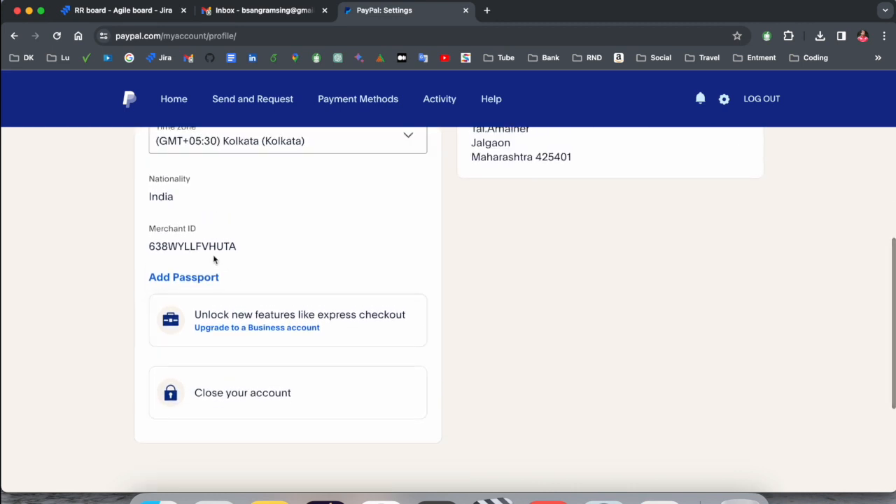
scroll(down, 3)
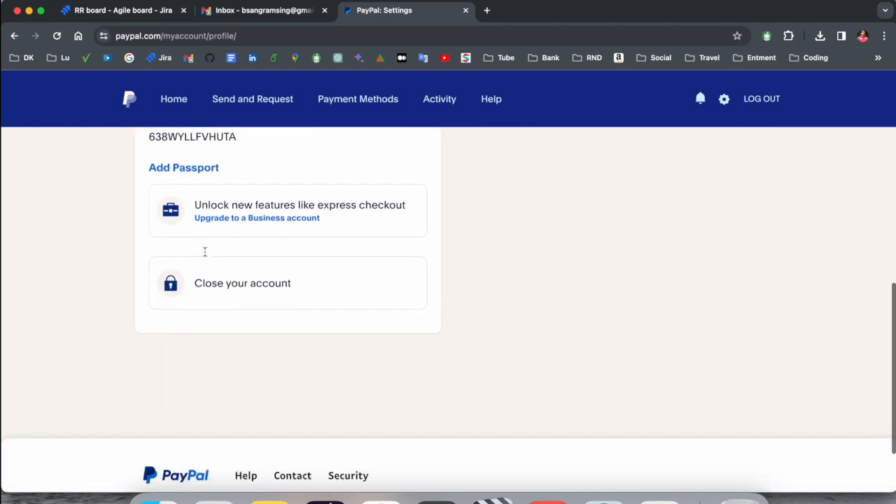
mouse_move(230, 302)
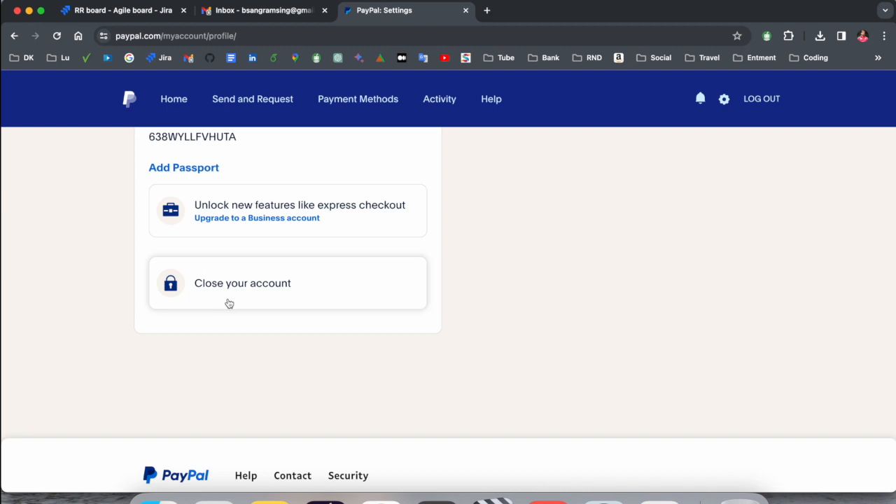
mouse_move(252, 295)
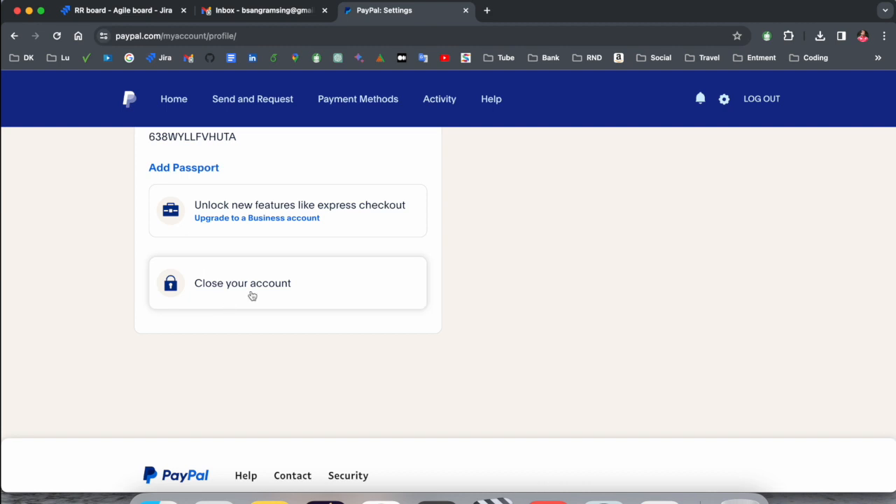
Close the PayPal account permanently, confirm 'We're sorry to see you go', and return to the home page
click(242, 283)
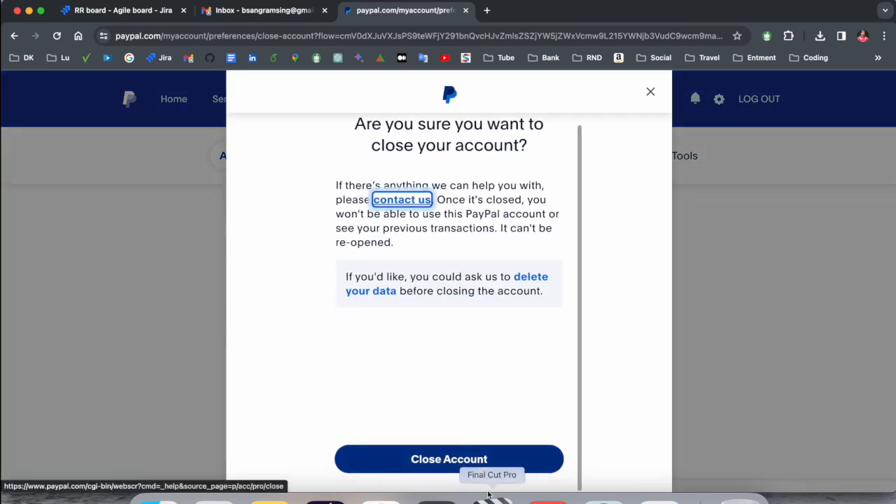
click(449, 459)
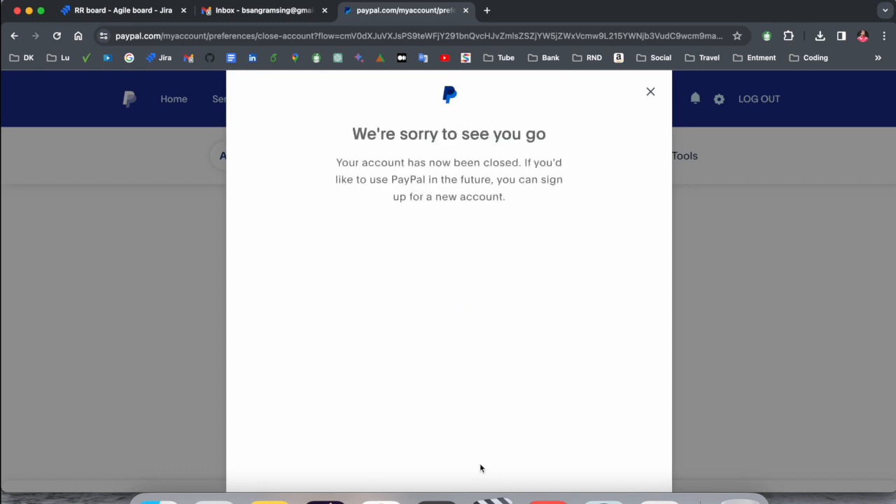
mouse_move(361, 174)
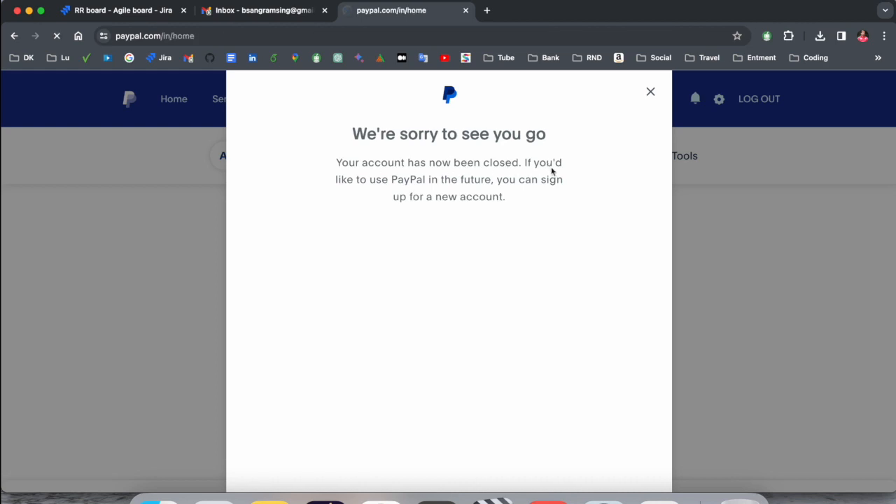
click(650, 93)
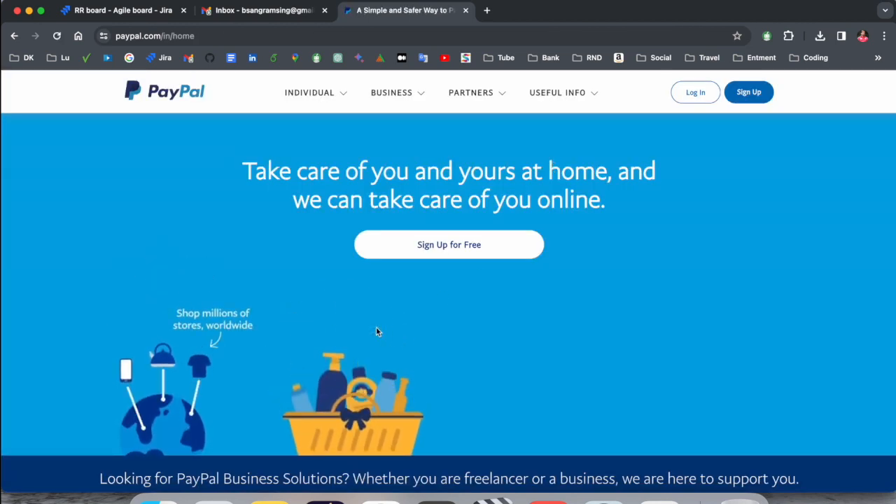